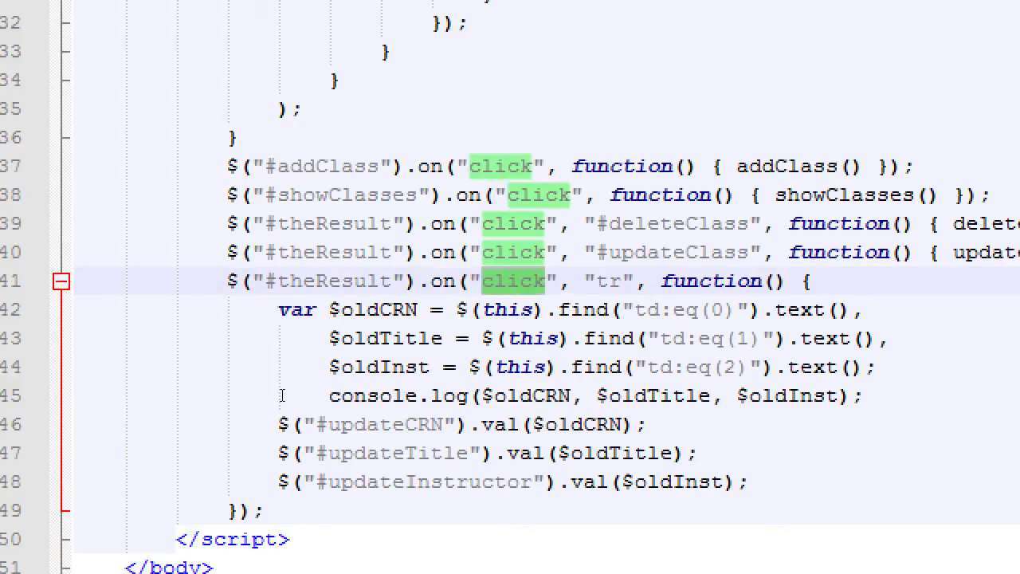
Step: Scroll to the closing brace just above the $("#addClass") click handlers
{"action": "scroll", "scroll_direction": "down", "scroll_amount": 3}
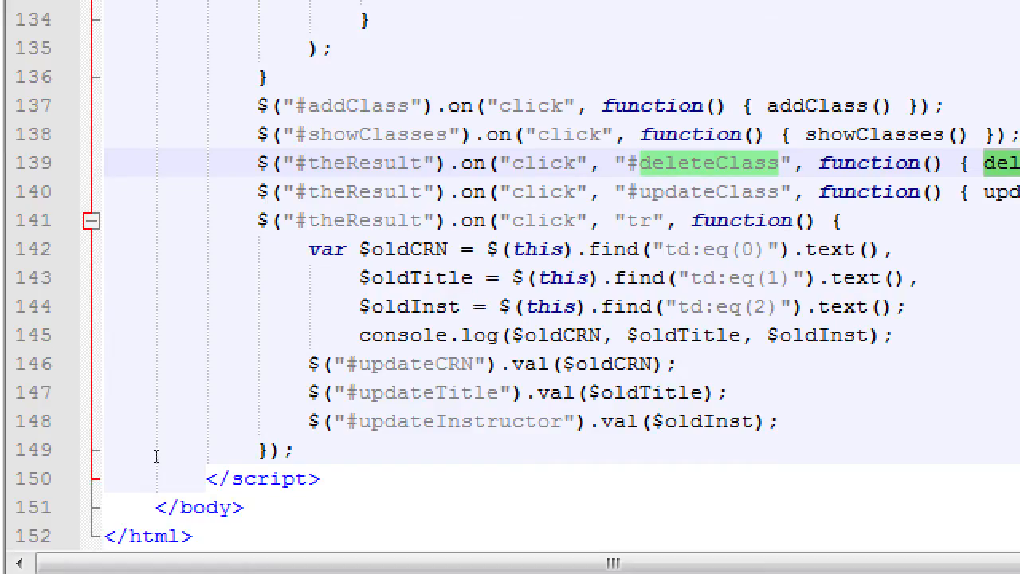
{"action": "scroll", "scroll_direction": "up", "scroll_amount": 3}
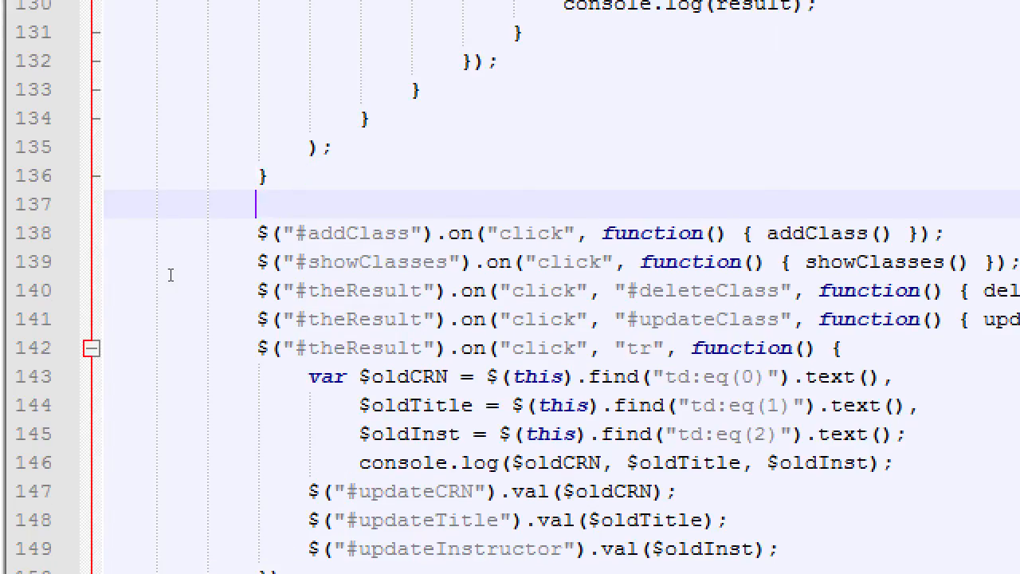
Step: Type the 'function updateClassPopulate' declaration on the blank line above the handlers
{"action": "type", "text": "function"}
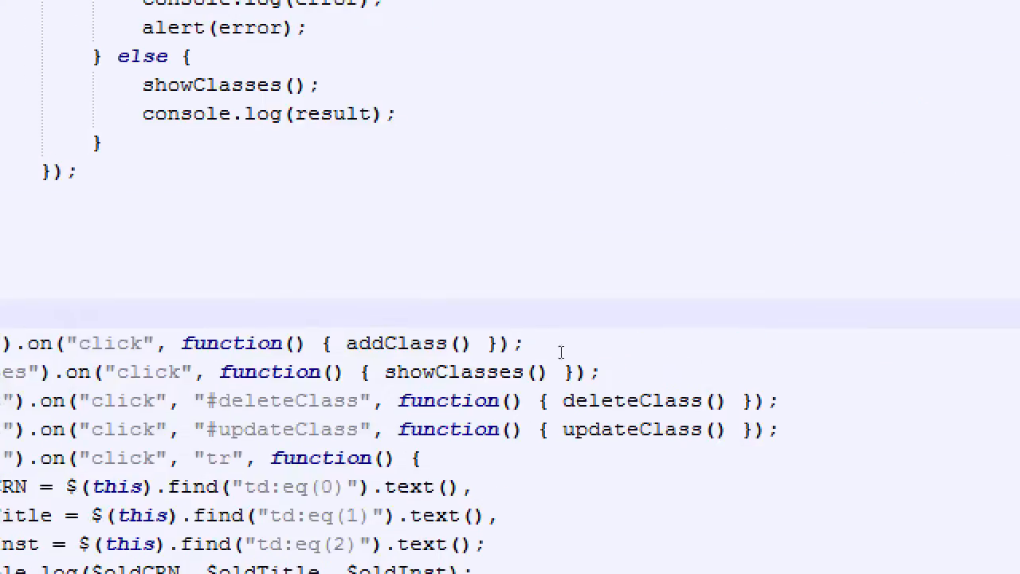
{"action": "double_click", "coordinate": [396, 342]}
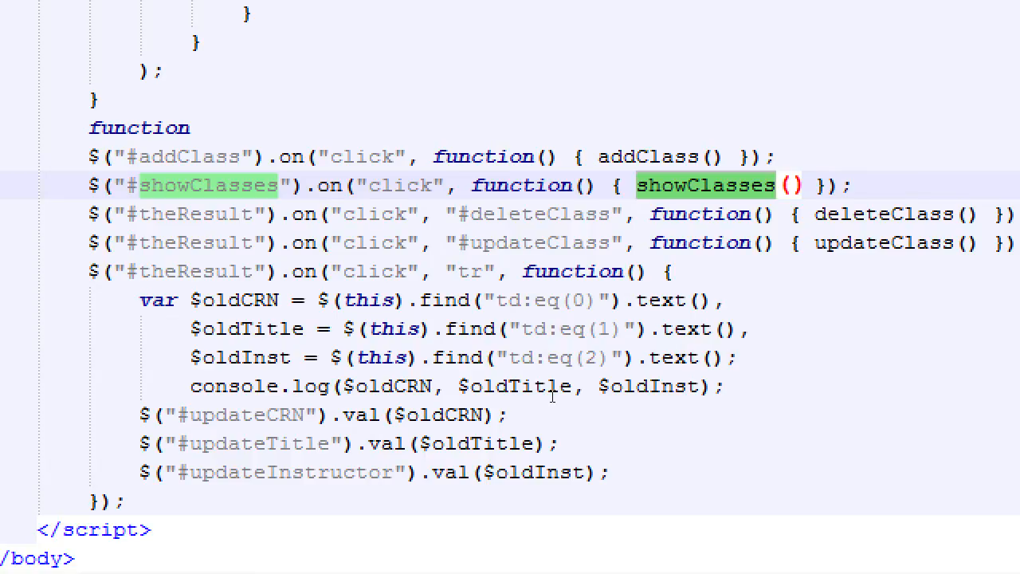
{"action": "left_click", "coordinate": [199, 127]}
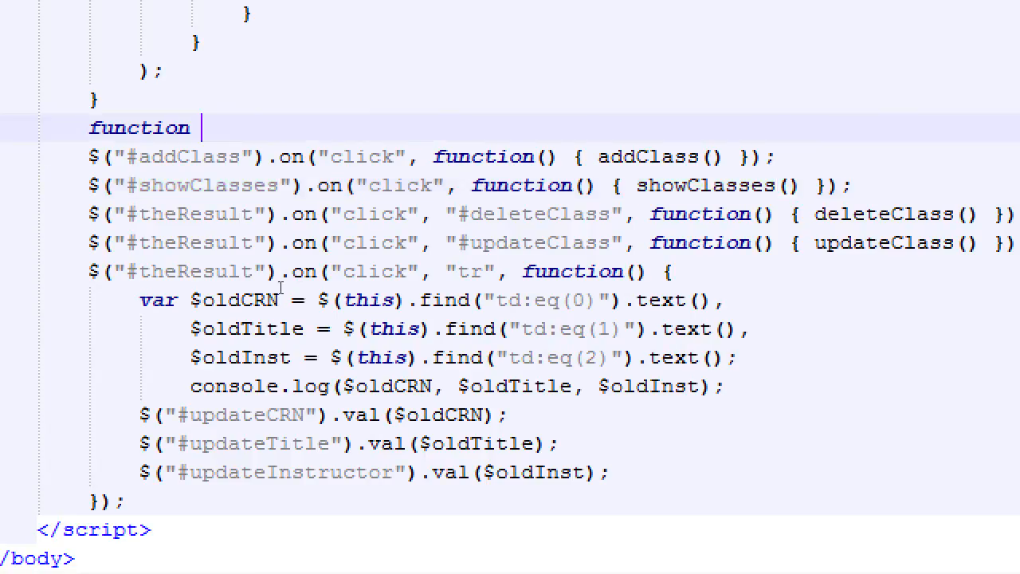
{"action": "type", "text": "update"}
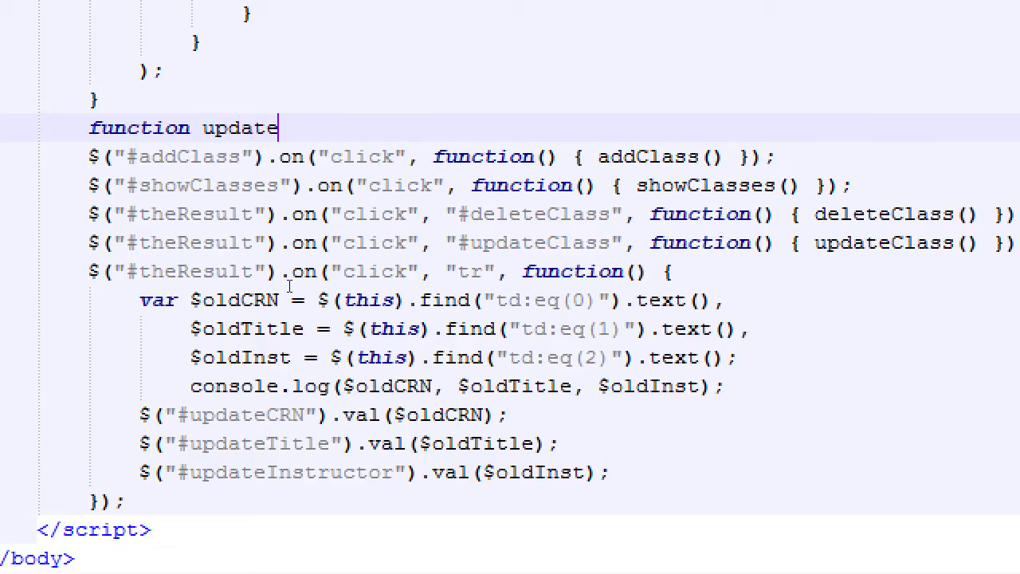
{"action": "type", "text": "ClassPopulate() {"}
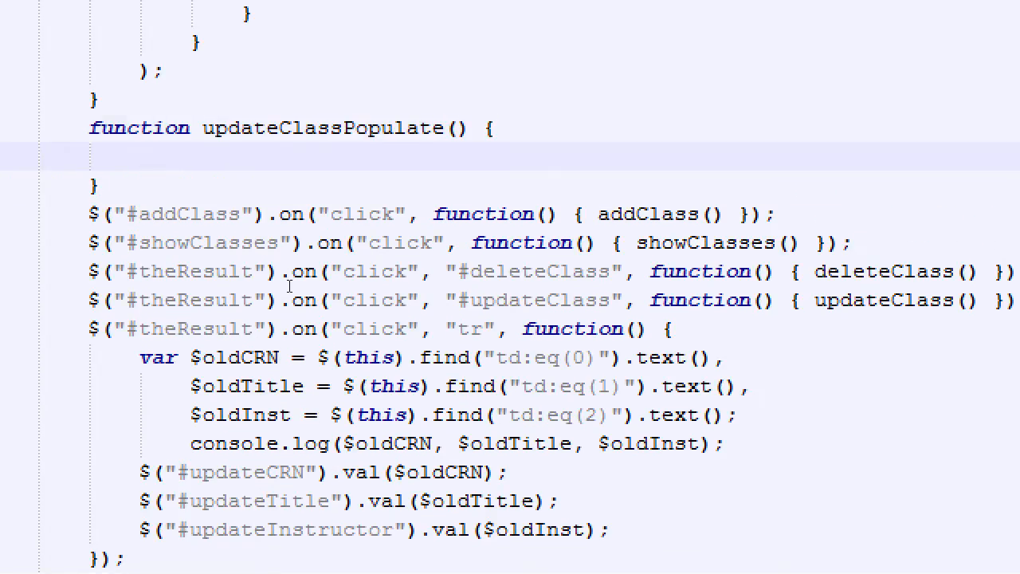
{"action": "left_click", "coordinate": [139, 157]}
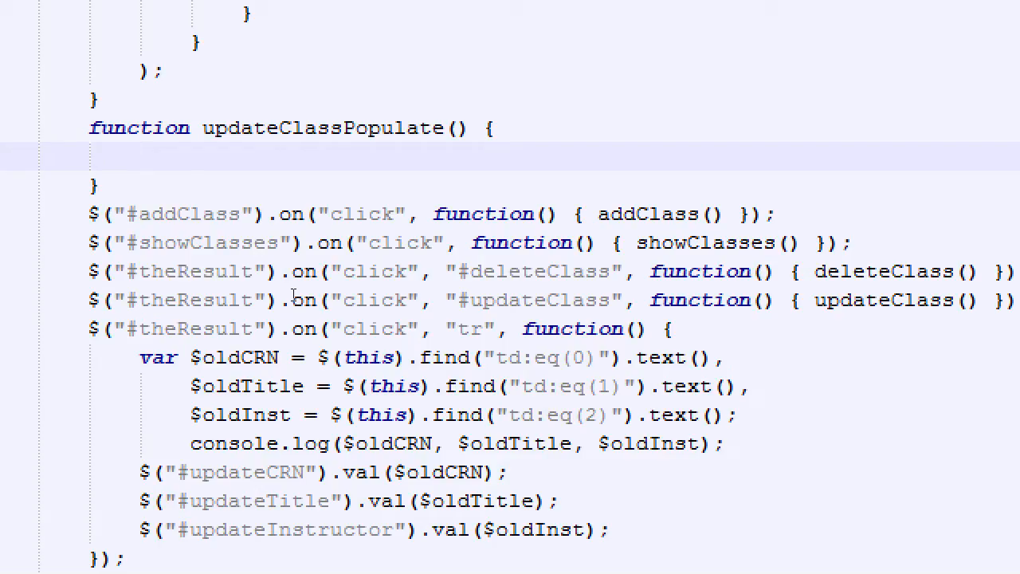
{"action": "left_click", "coordinate": [138, 157]}
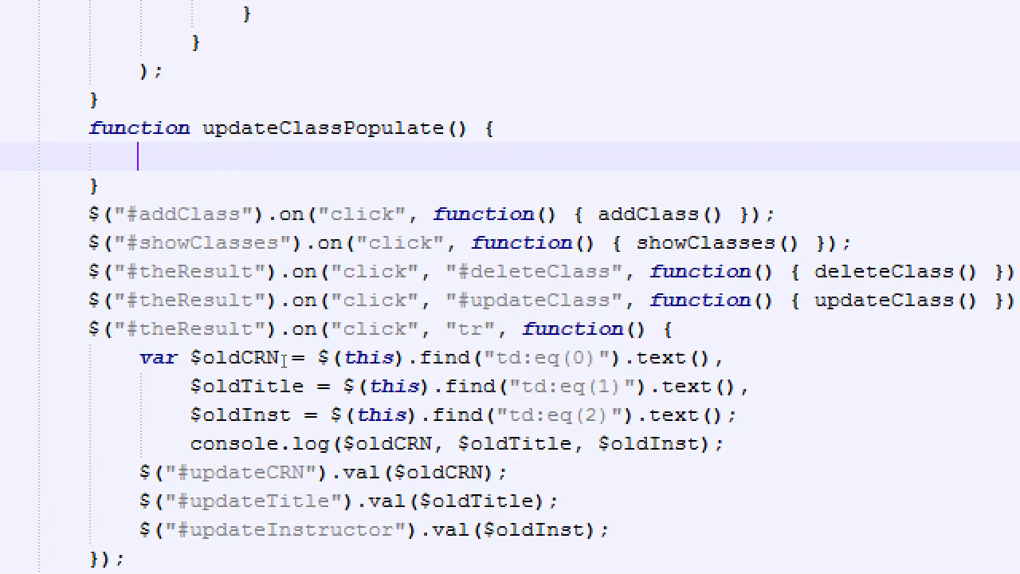
Step: Scroll down to the tr click handler's body in the script
{"action": "scroll", "scroll_direction": "down", "scroll_amount": 3}
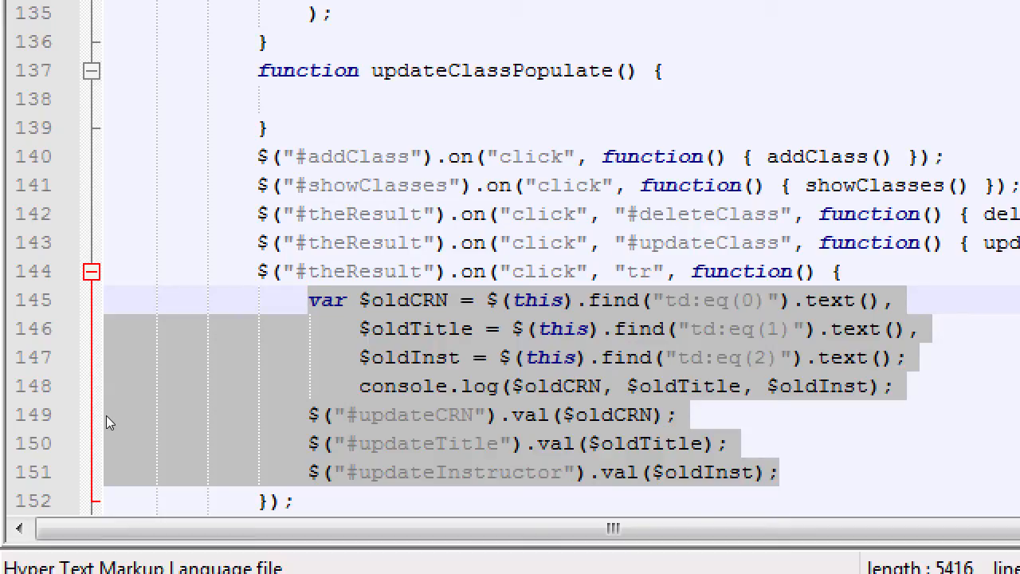
{"action": "mouse_move", "coordinate": [203, 480]}
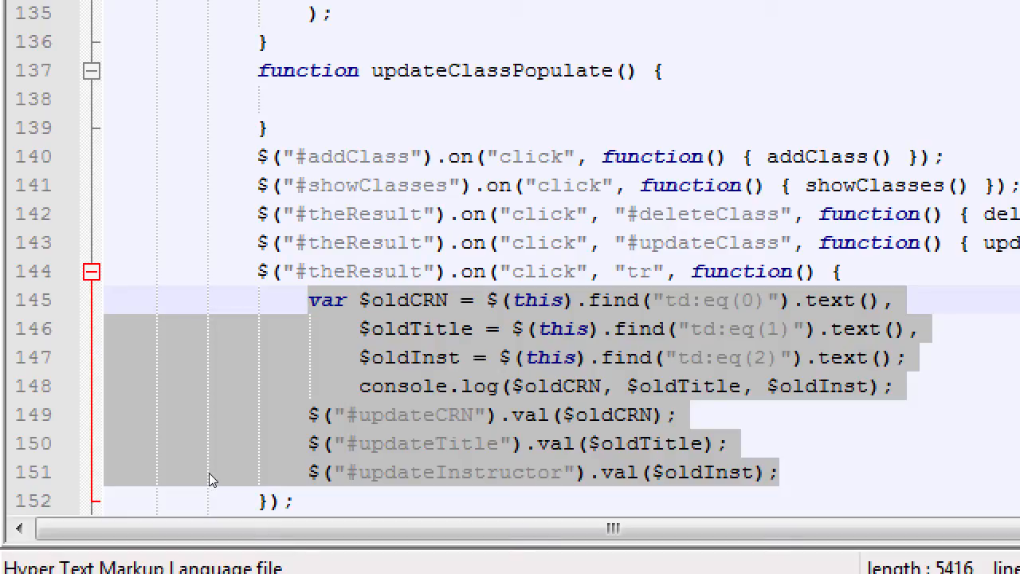
{"action": "mouse_move", "coordinate": [183, 412]}
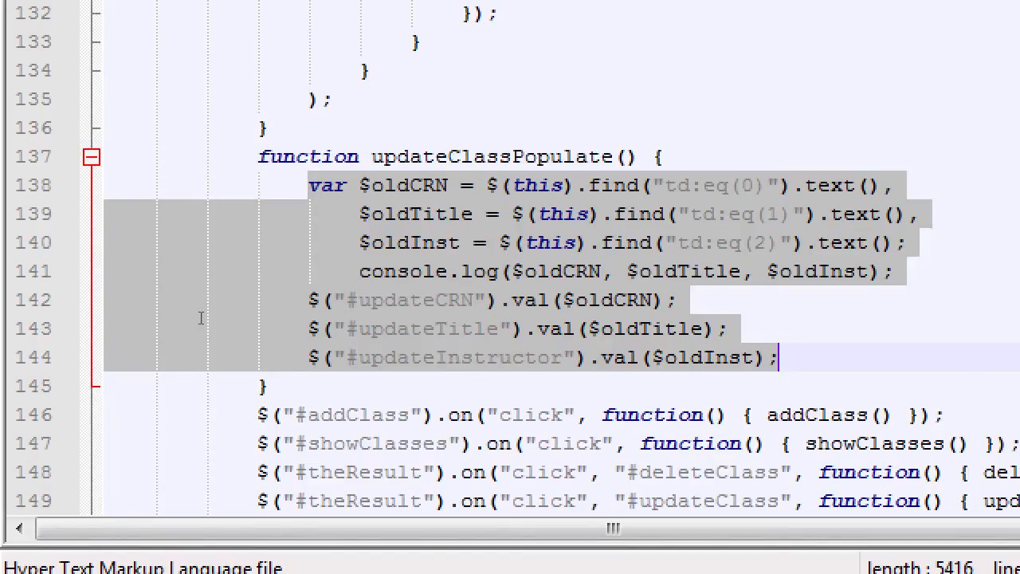
Step: Scroll down to the now-empty tr click handler
{"action": "scroll", "scroll_direction": "down", "scroll_amount": 3}
{"action": "type", "text": "$(\"#theResult\").on(\"click\", \"tr\", function() {  });"}
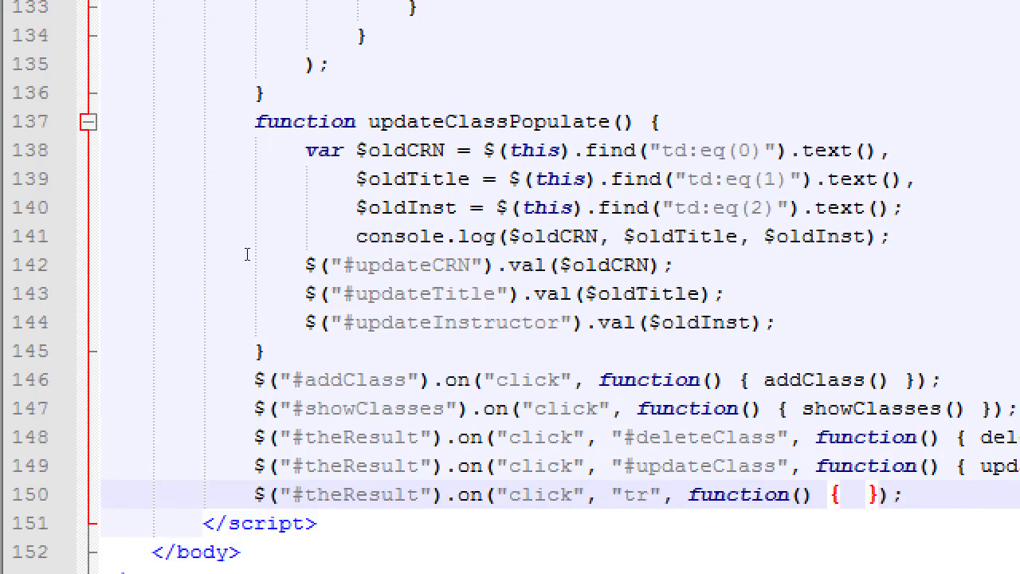
Step: Type an updateClassPopulate() call inside the tr handler's braces
{"action": "scroll", "scroll_direction": "down", "scroll_amount": 3}
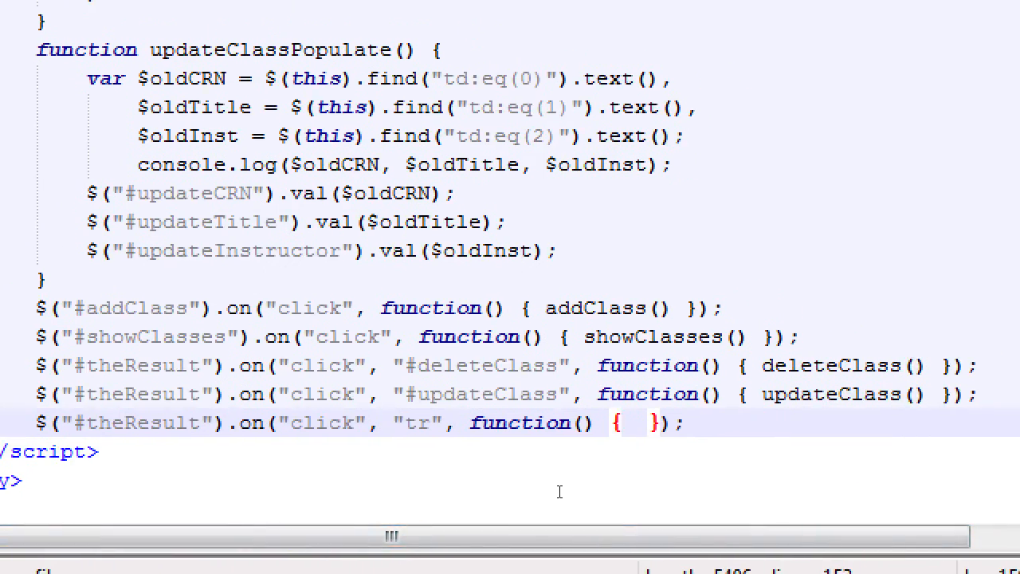
{"action": "left_click", "coordinate": [630, 422]}
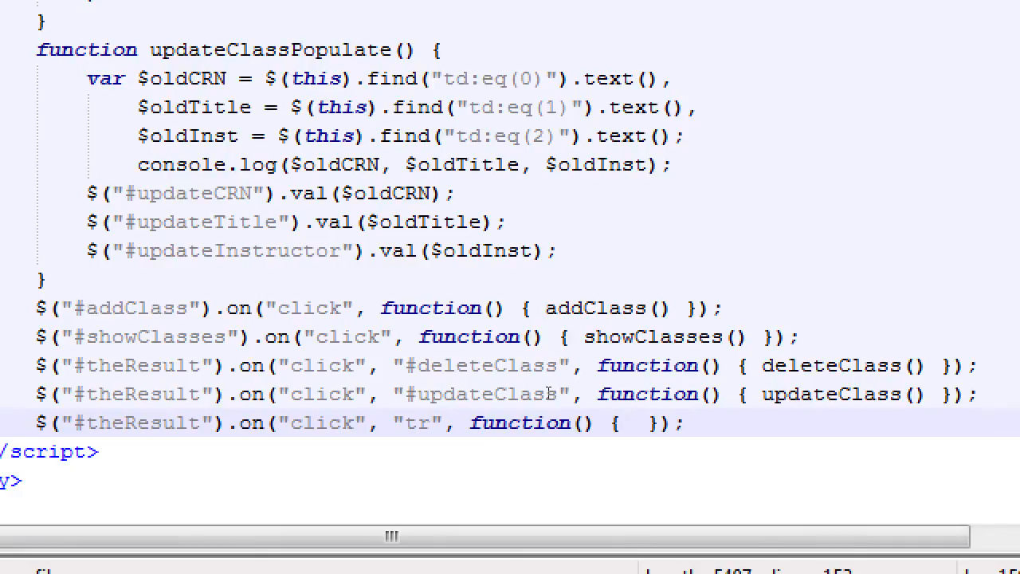
{"action": "left_click", "coordinate": [630, 422]}
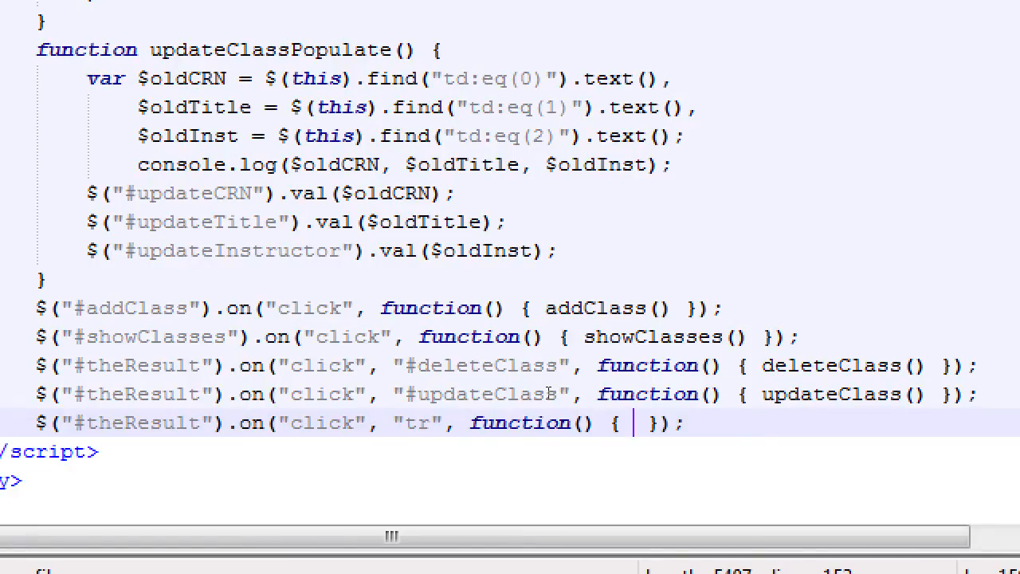
{"action": "type", "text": "u"}
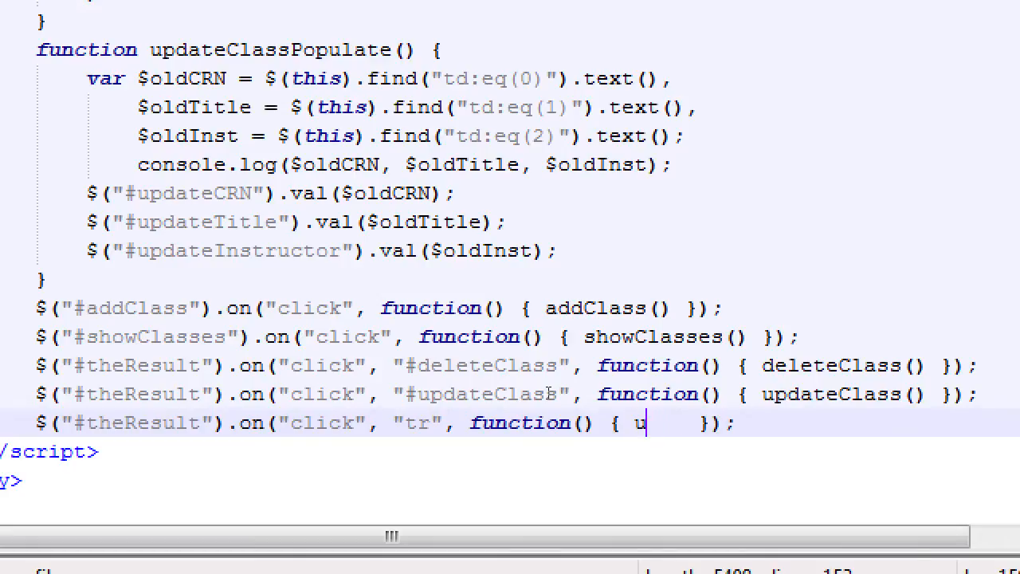
{"action": "type", "text": "pdateClassPopulate("}
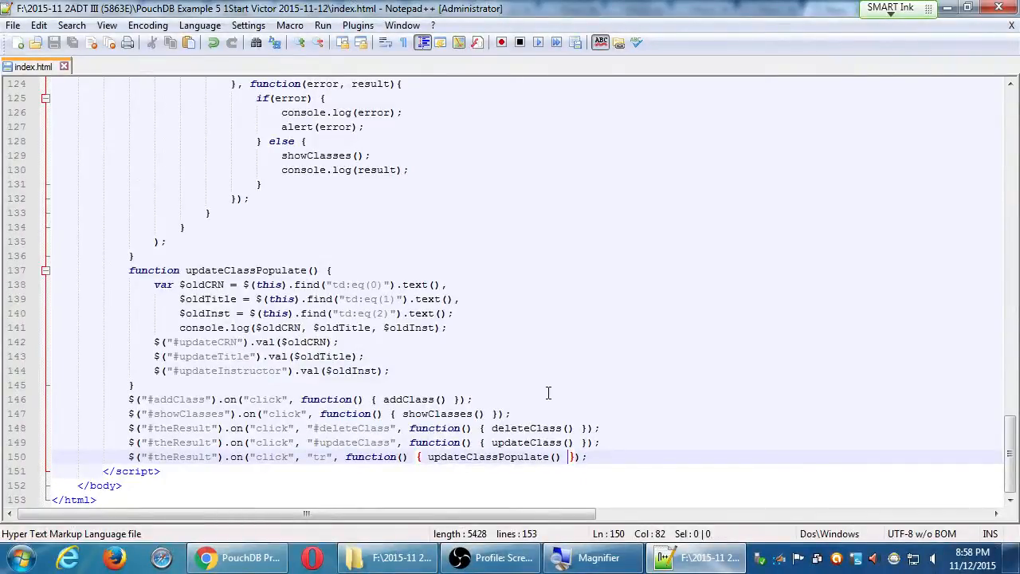
{"action": "mouse_move", "coordinate": [462, 356]}
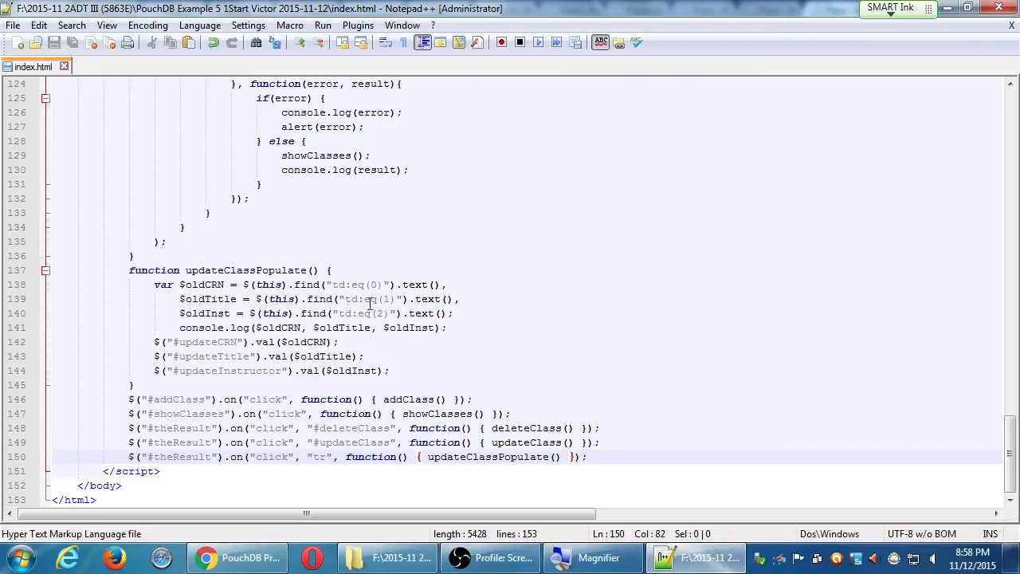
{"action": "scroll", "scroll_direction": "up", "scroll_amount": 3}
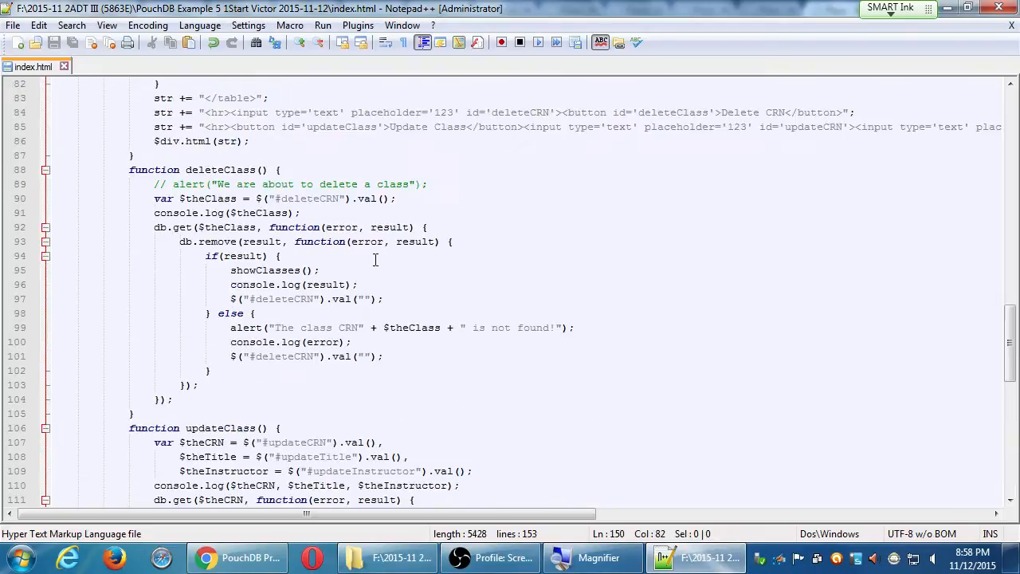
{"action": "scroll", "scroll_direction": "up", "scroll_amount": 3}
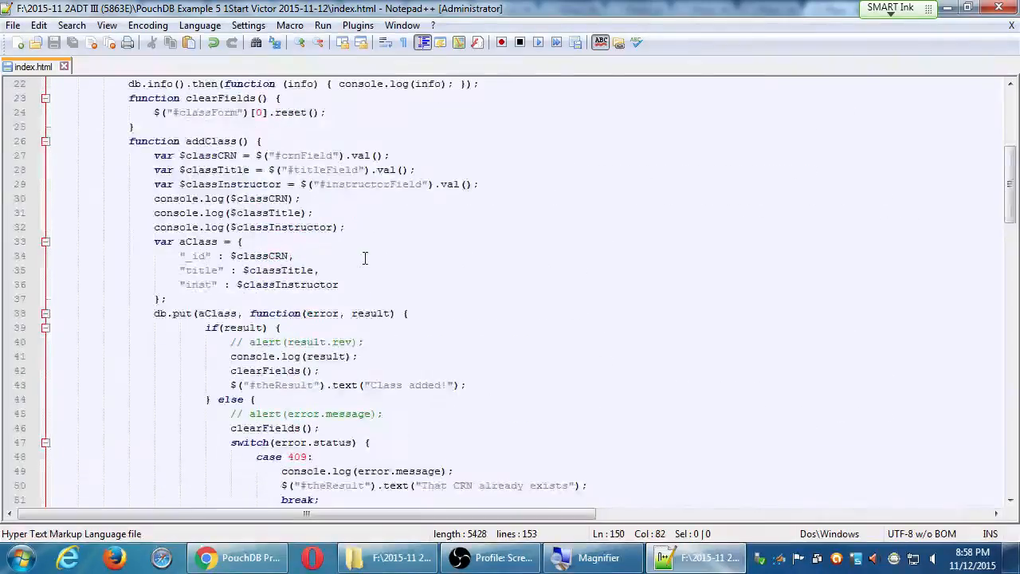
{"action": "scroll", "scroll_direction": "down", "scroll_amount": 3}
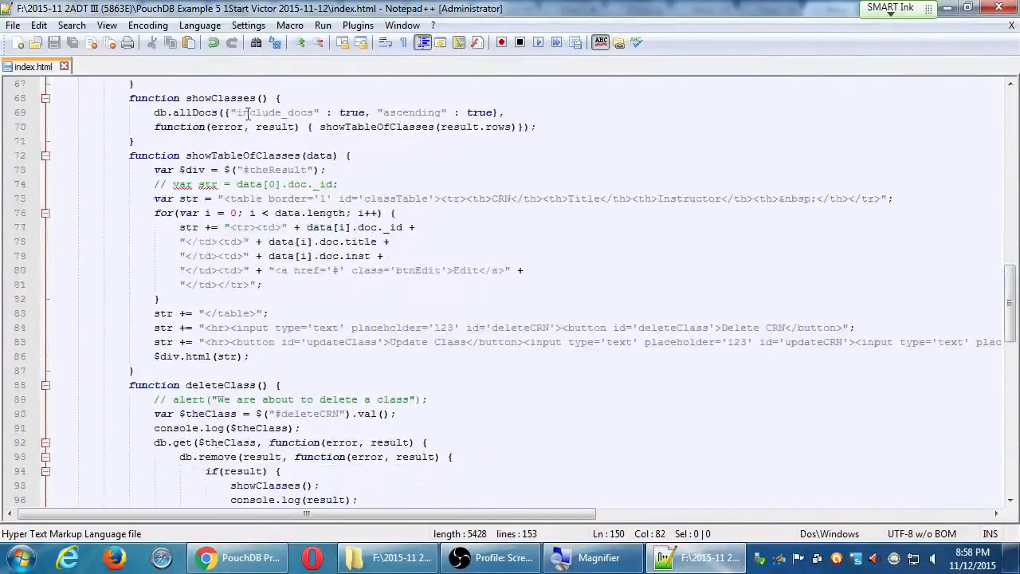
{"action": "scroll", "scroll_direction": "down", "scroll_amount": 3}
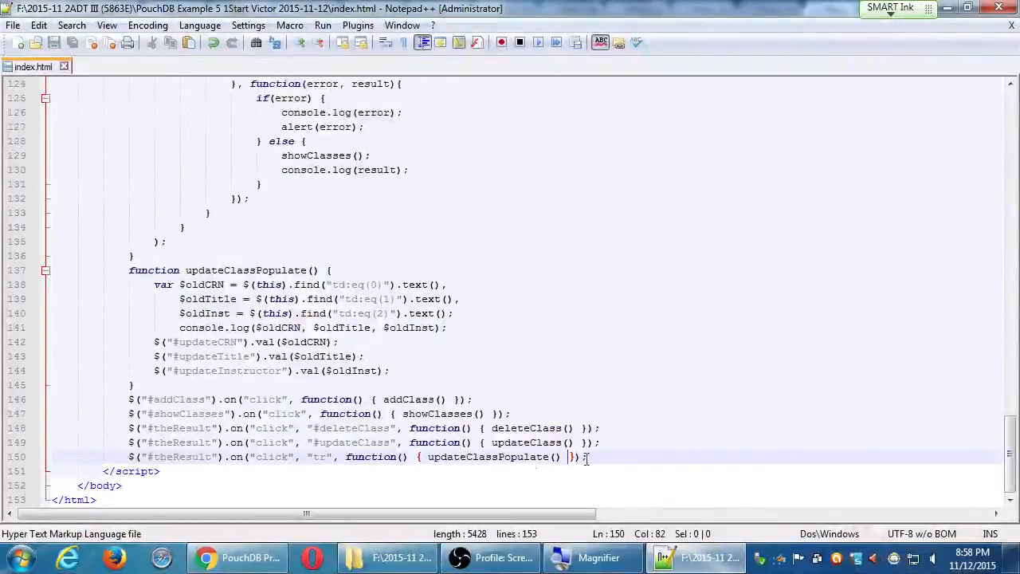
{"action": "mouse_move", "coordinate": [872, 373]}
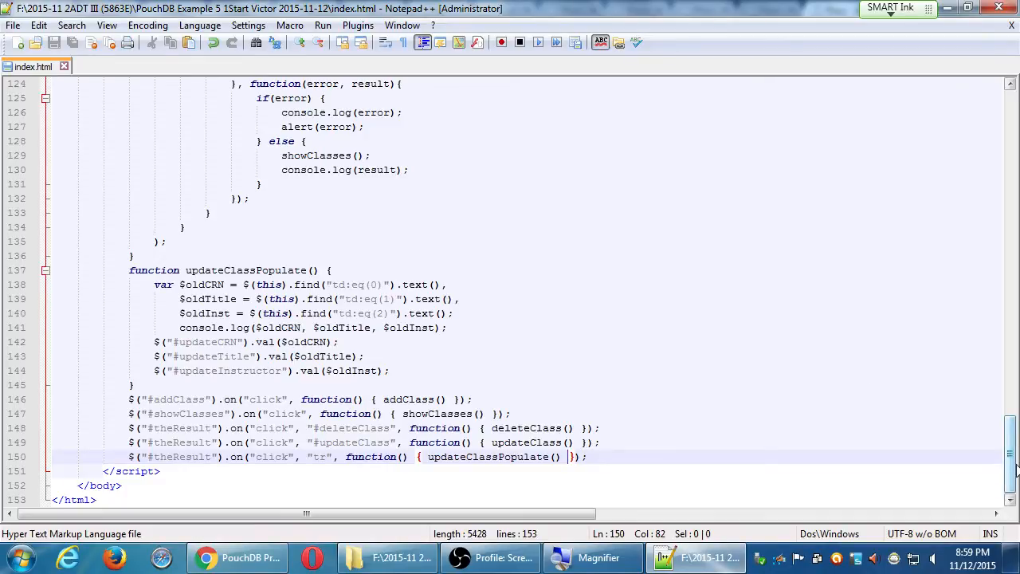
{"action": "mouse_move", "coordinate": [863, 423]}
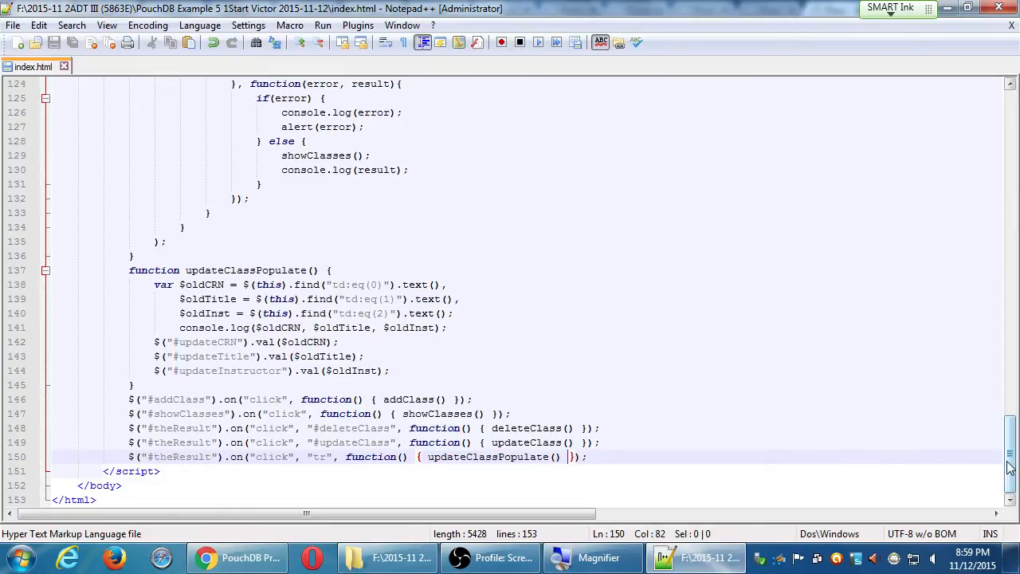
{"action": "scroll", "scroll_direction": "up", "scroll_amount": 3}
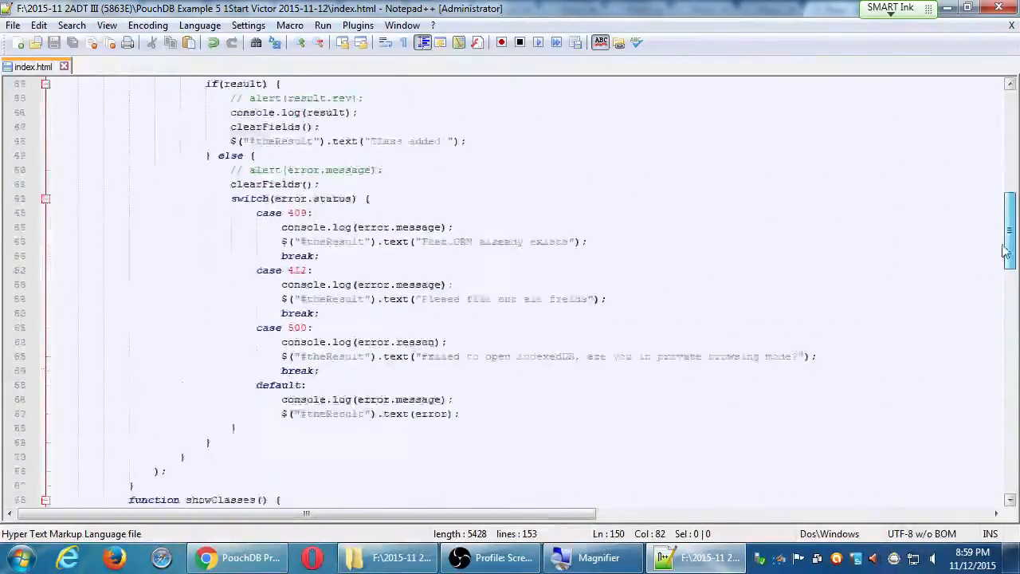
{"action": "scroll", "scroll_direction": "down", "scroll_amount": 3}
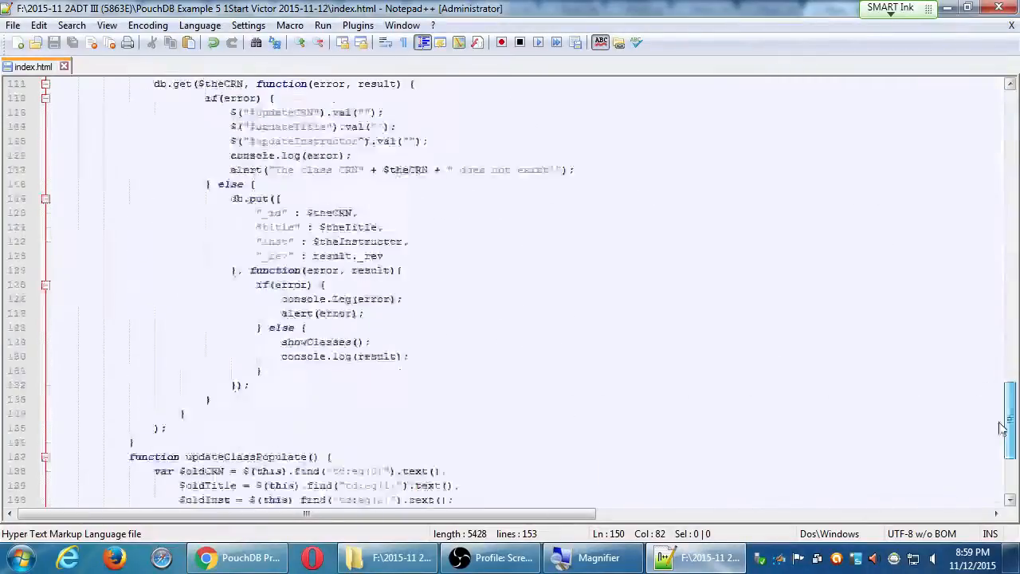
{"action": "scroll", "scroll_direction": "down", "scroll_amount": 3}
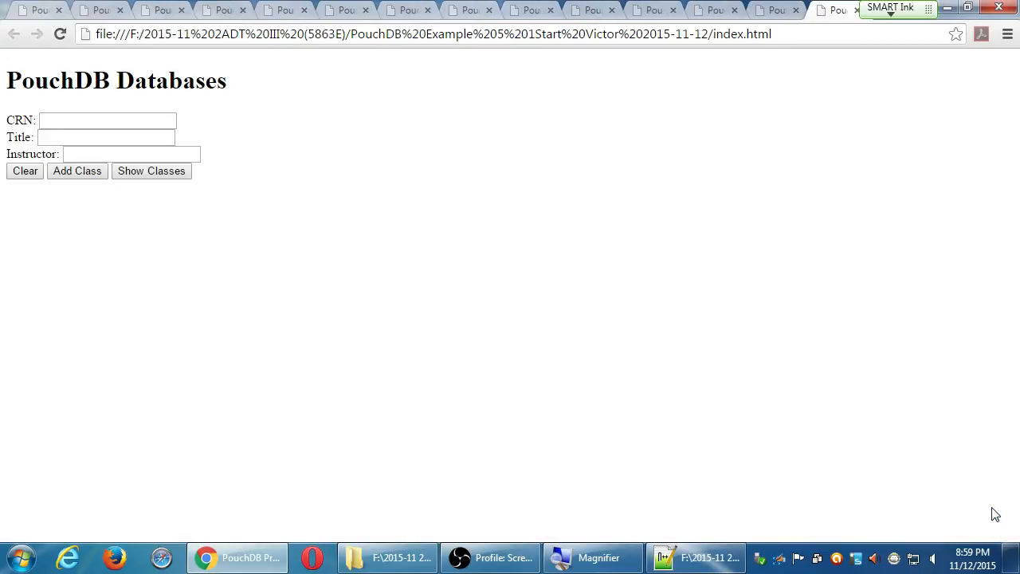
{"action": "mouse_move", "coordinate": [676, 376]}
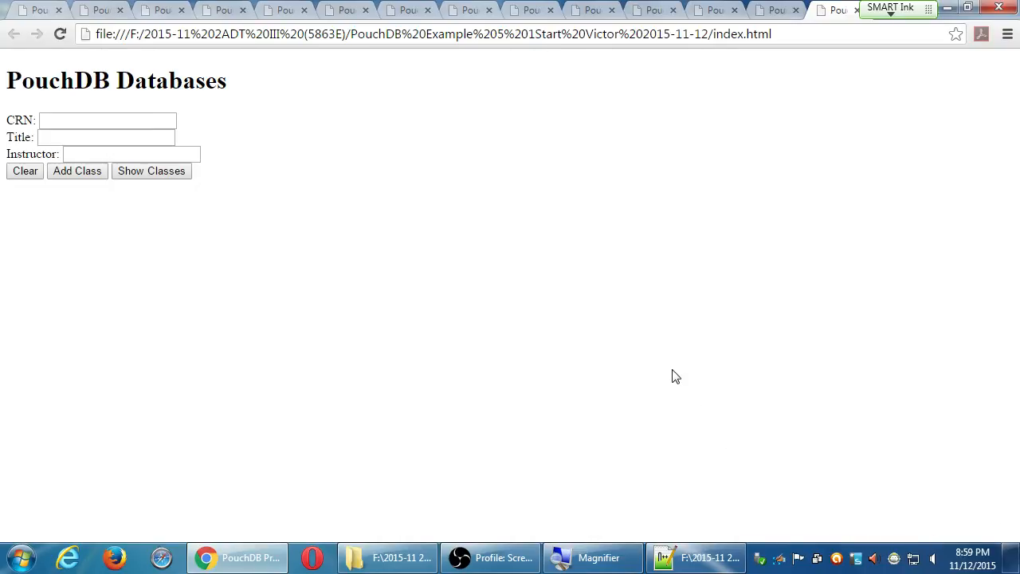
Step: Show the stored classes table in Chrome with the F12 console open, then return to Notepad++
{"action": "left_click", "coordinate": [151, 170]}
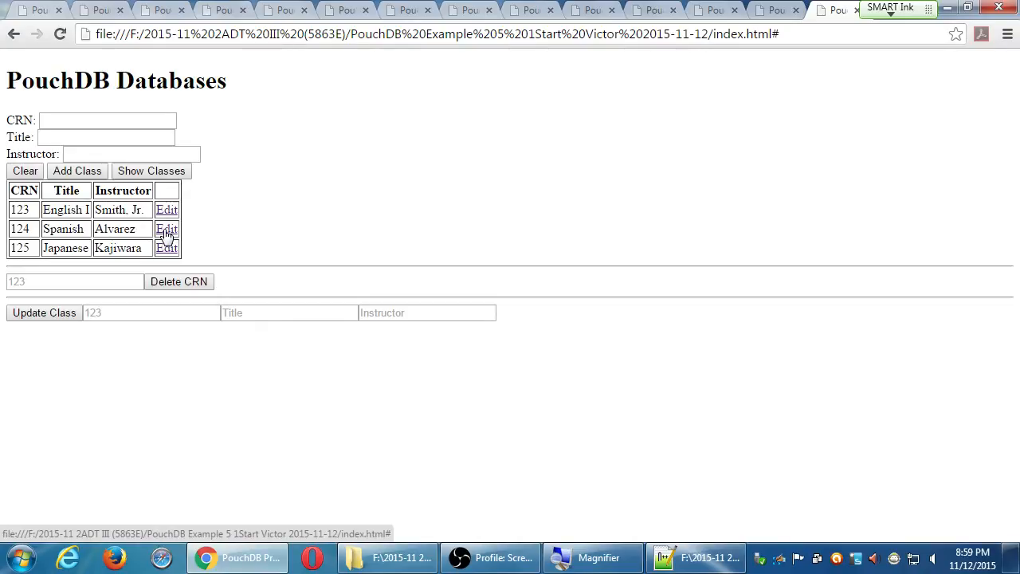
{"action": "key", "text": "F12"}
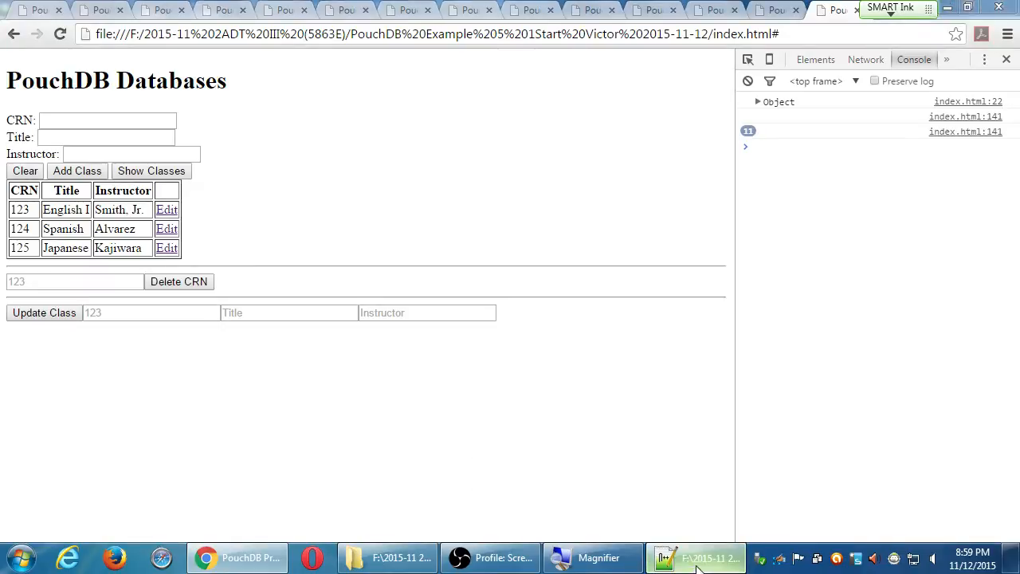
{"action": "left_click", "coordinate": [708, 556]}
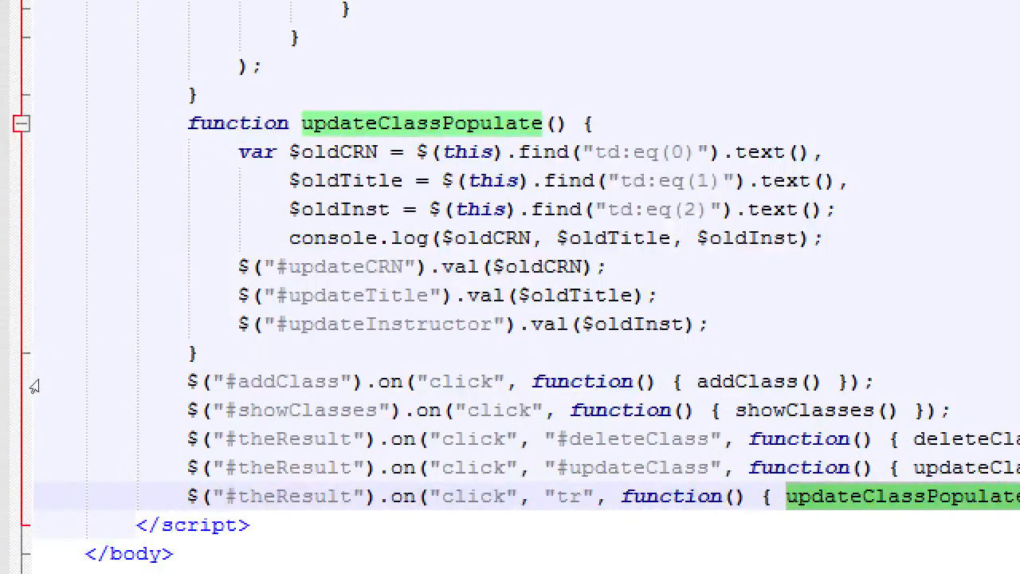
{"action": "mouse_move", "coordinate": [152, 323]}
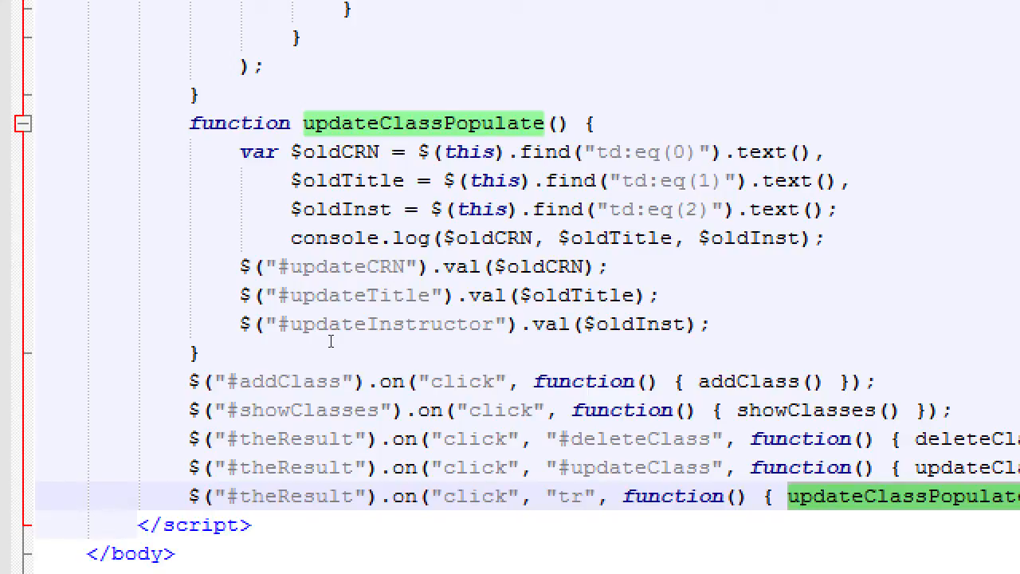
{"action": "mouse_move", "coordinate": [390, 373]}
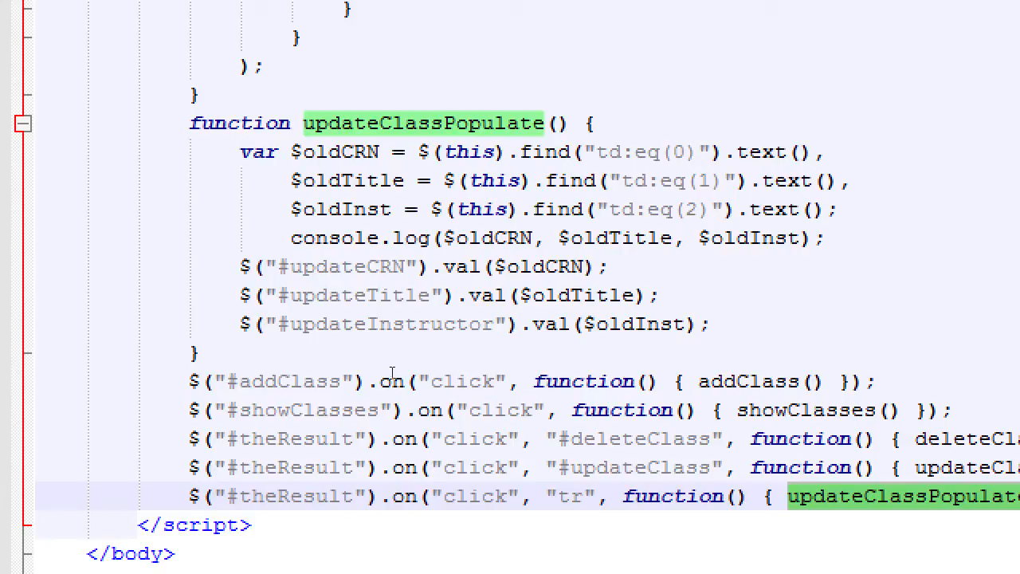
{"action": "scroll", "scroll_direction": "down", "scroll_amount": 3}
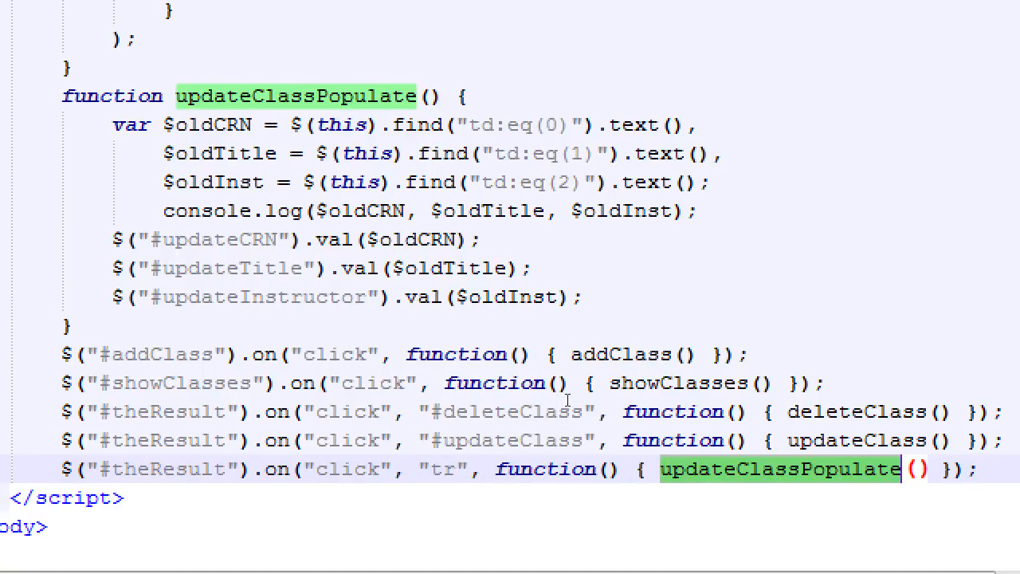
Step: Add parameter e to the updateClassPopulate definition and the tr handler's call
{"action": "scroll", "scroll_direction": "down", "scroll_amount": 3}
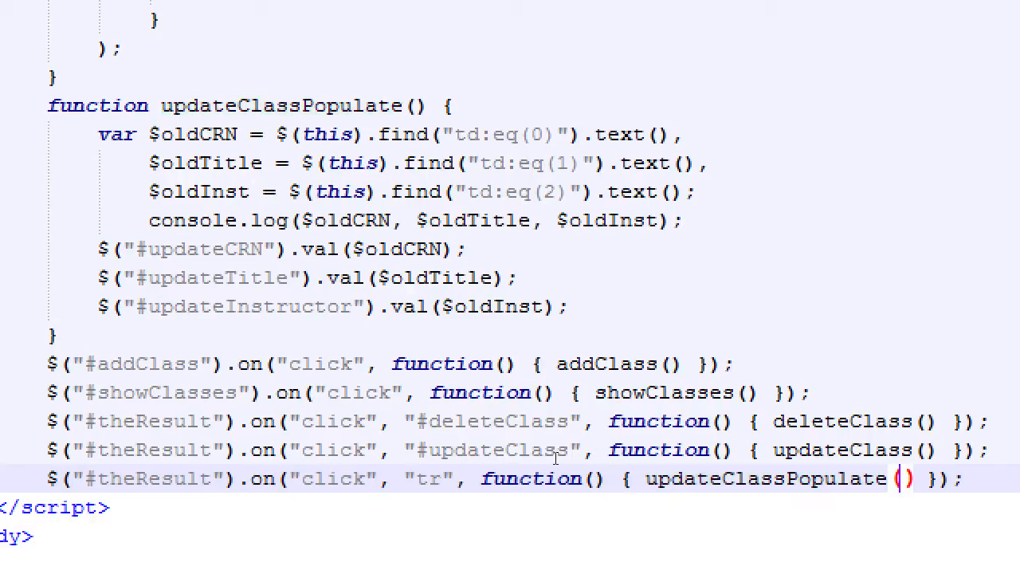
{"action": "type", "text": "e."}
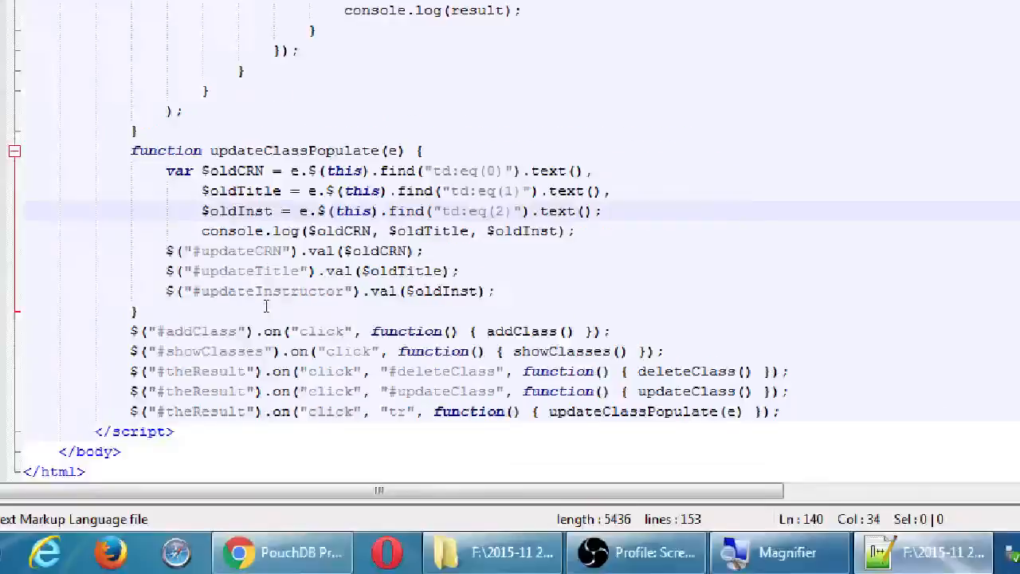
Step: Test the row handler in Chrome by listing the classes, then return to Notepad++
{"action": "left_click", "coordinate": [236, 552]}
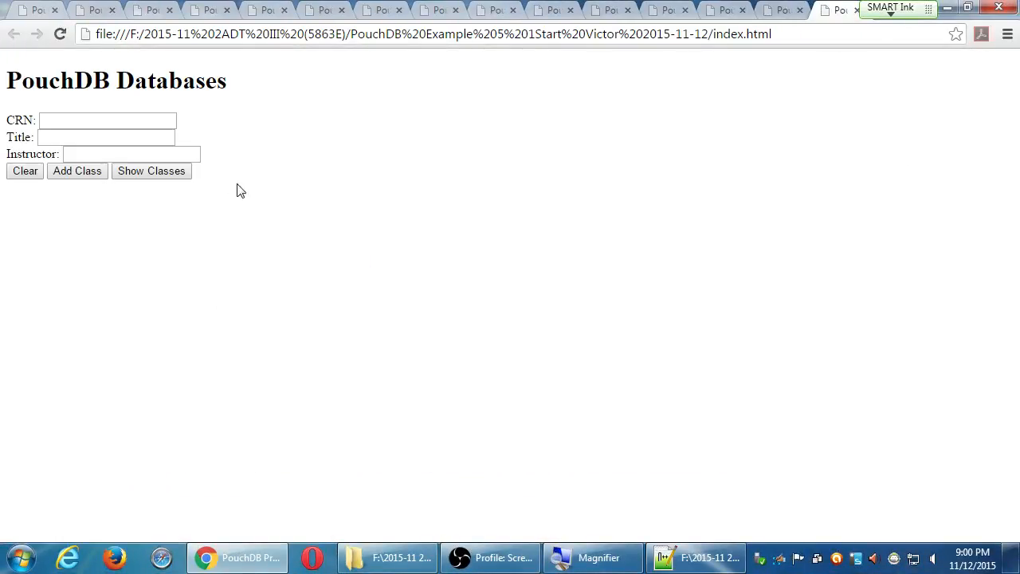
{"action": "left_click", "coordinate": [151, 171]}
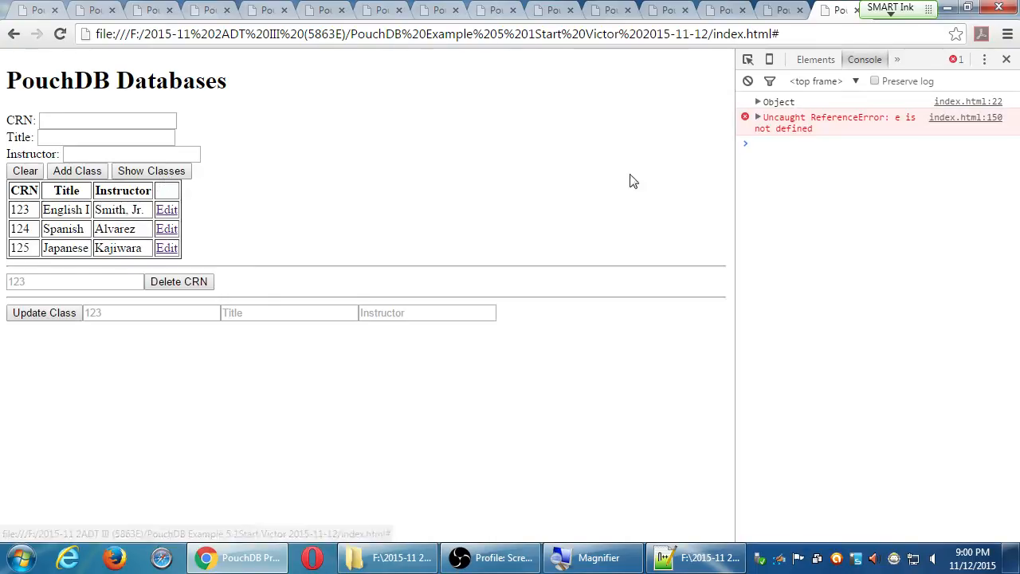
{"action": "mouse_move", "coordinate": [767, 146]}
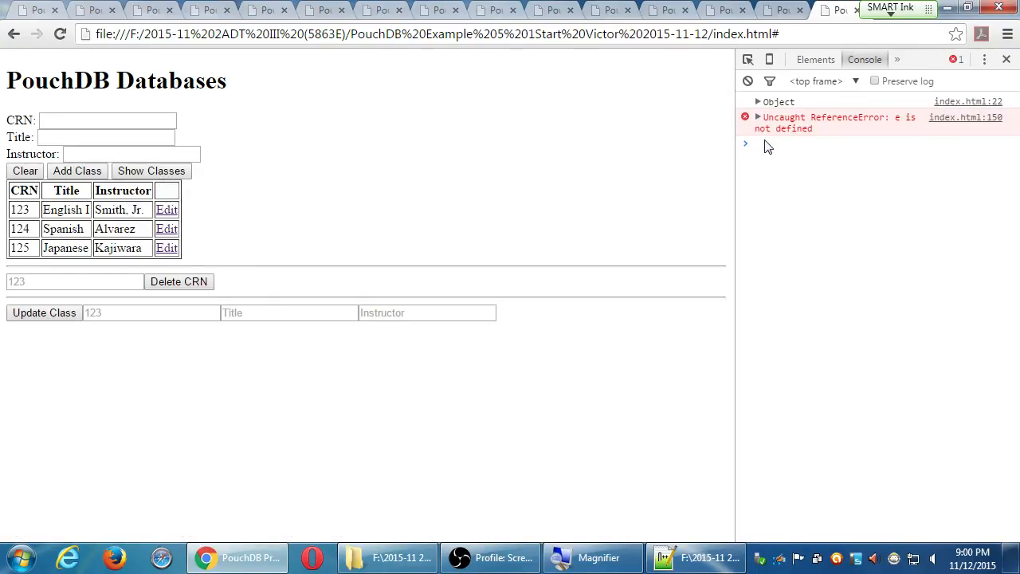
{"action": "left_click", "coordinate": [707, 557]}
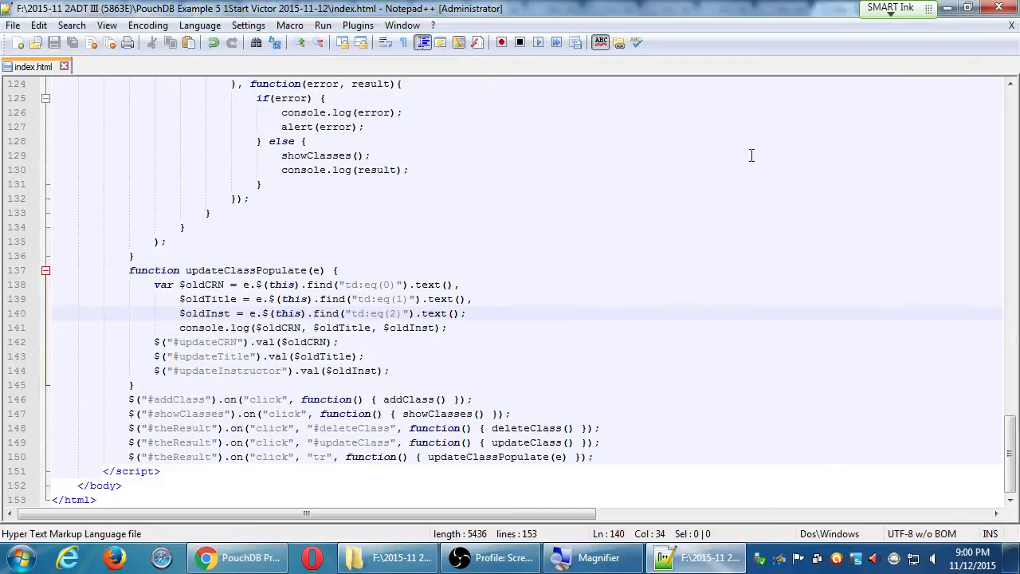
{"action": "mouse_move", "coordinate": [655, 290]}
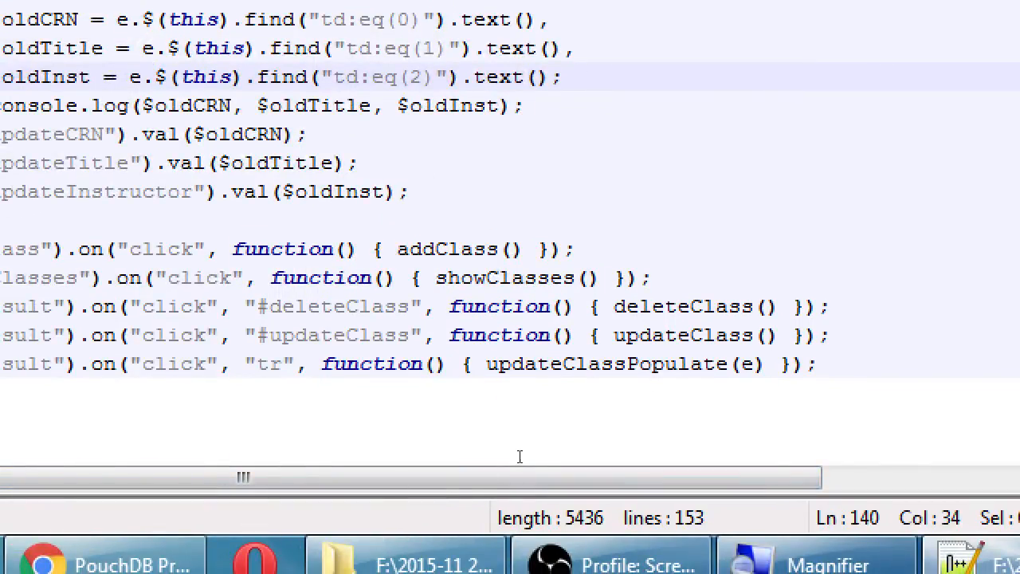
{"action": "left_click", "coordinate": [737, 364]}
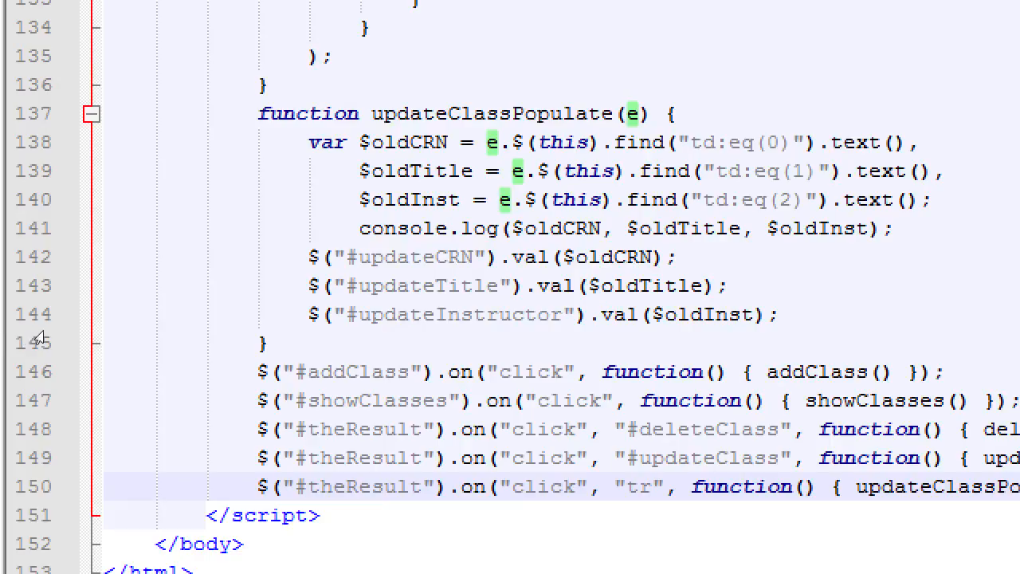
{"action": "mouse_move", "coordinate": [153, 321]}
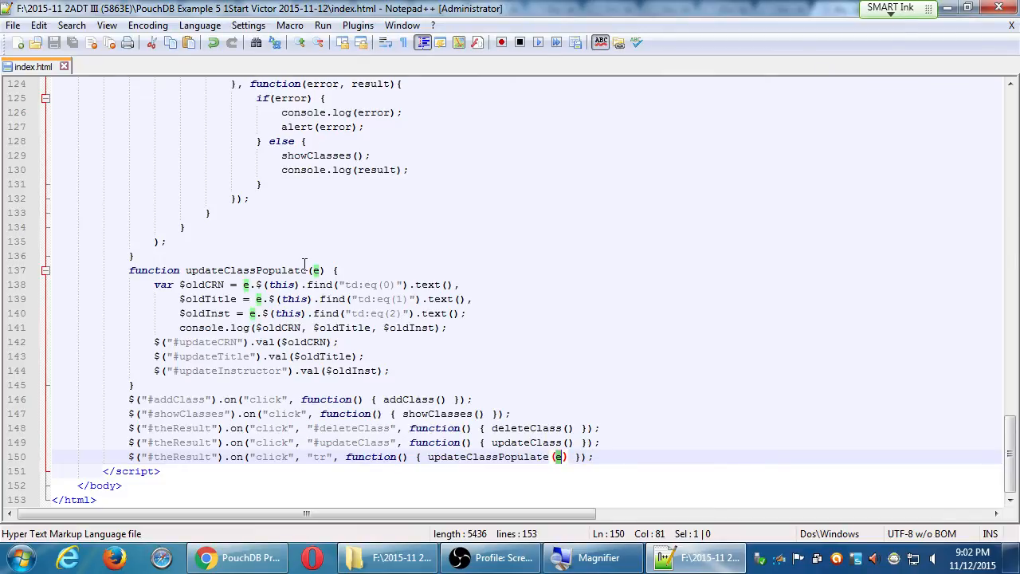
{"action": "mouse_move", "coordinate": [644, 486]}
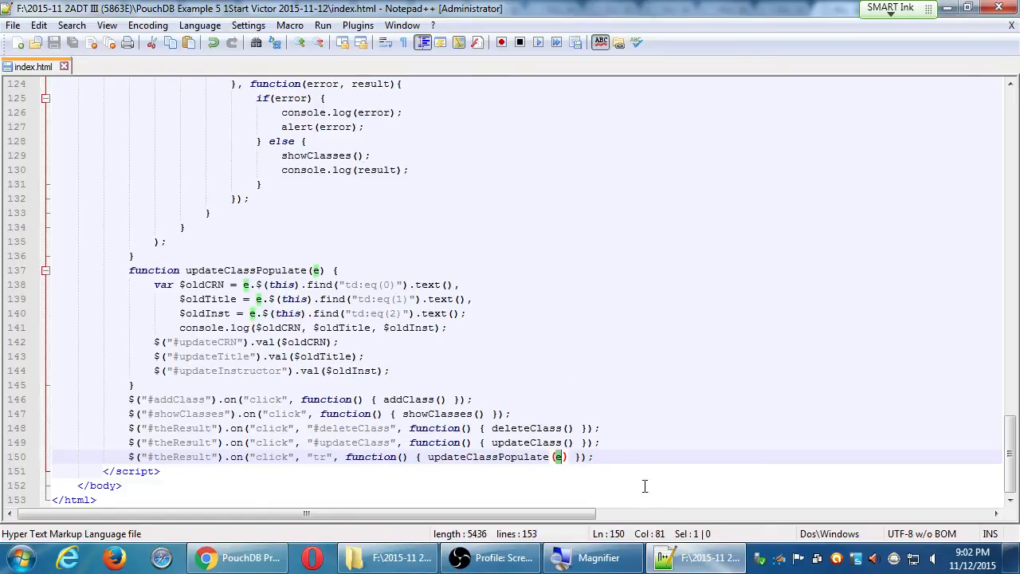
{"action": "left_click", "coordinate": [489, 557]}
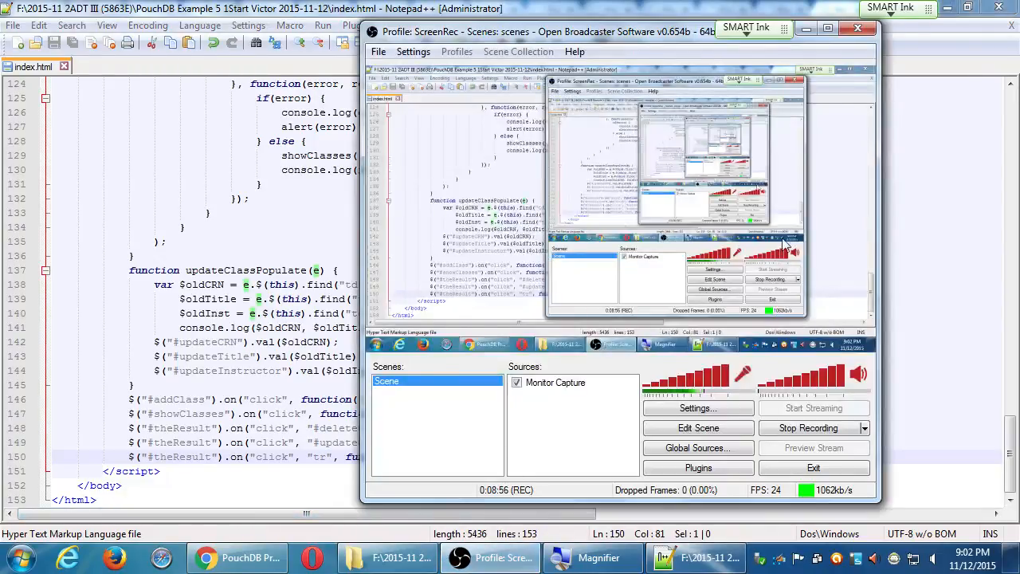